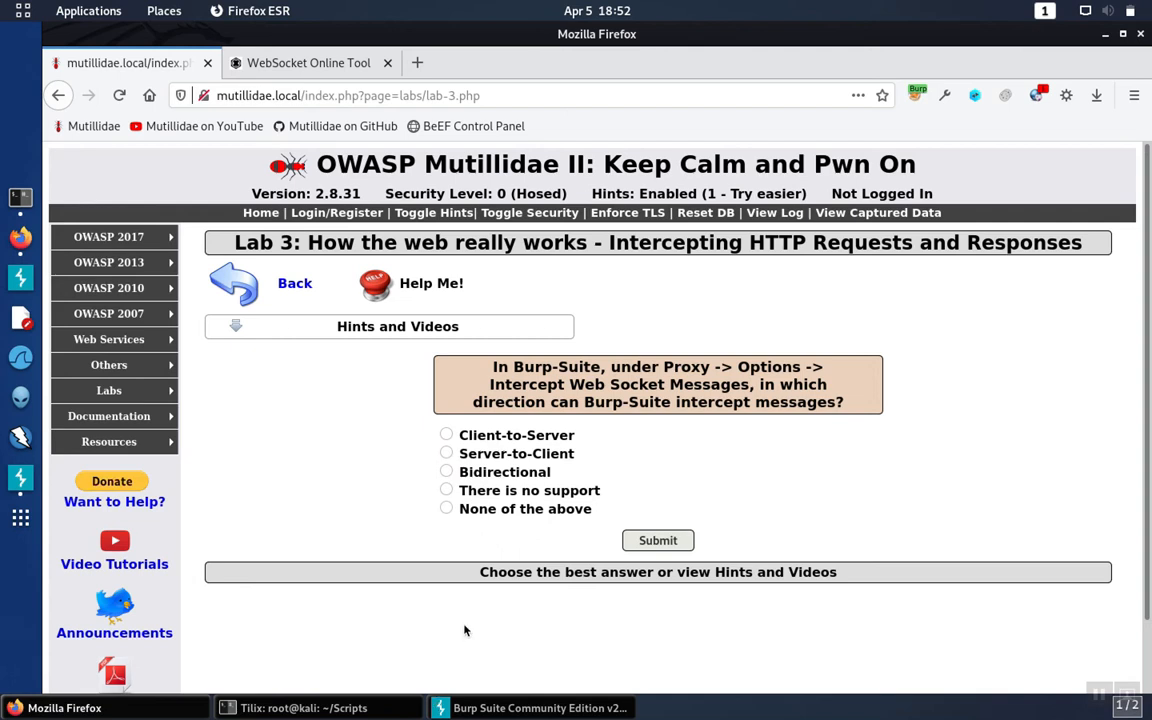
{"action": "mouse_move", "coordinate": [510, 393]}
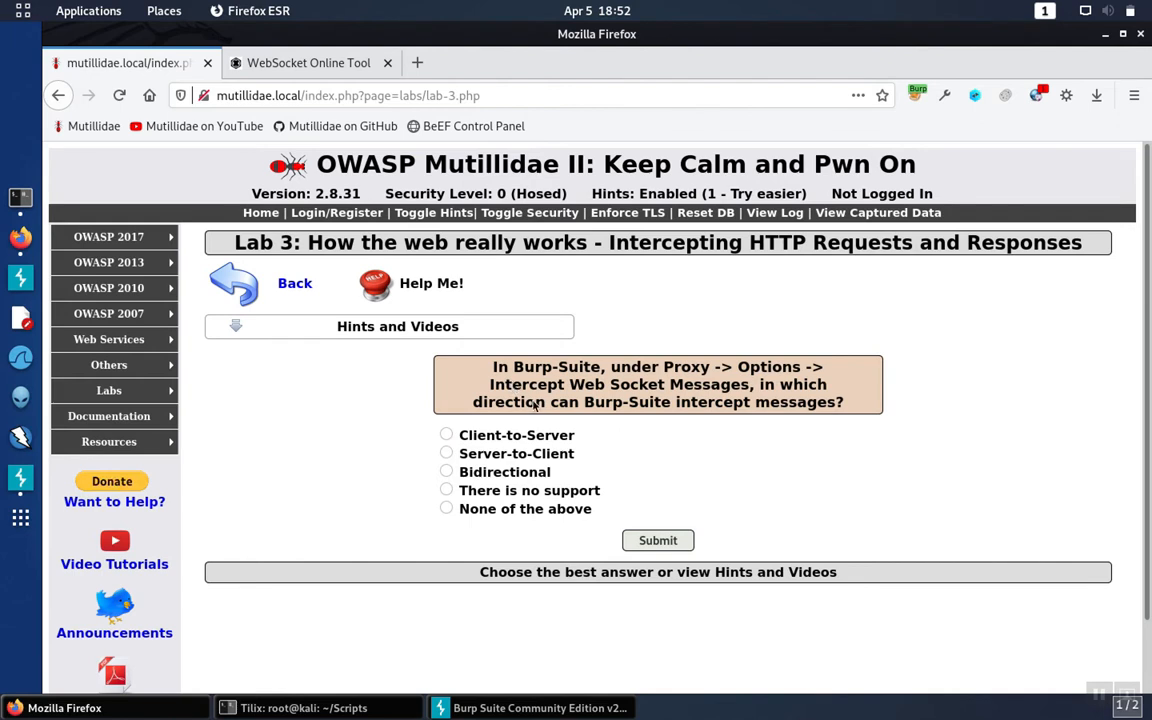
{"action": "mouse_move", "coordinate": [491, 512]}
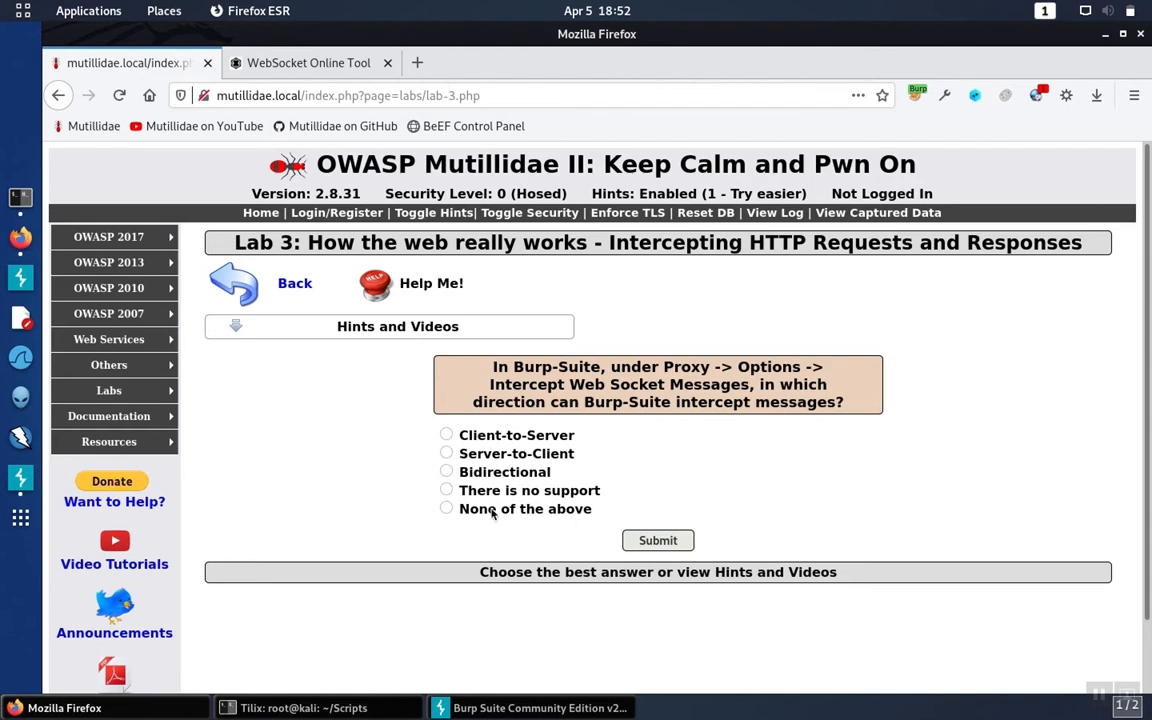
{"action": "mouse_move", "coordinate": [394, 502]}
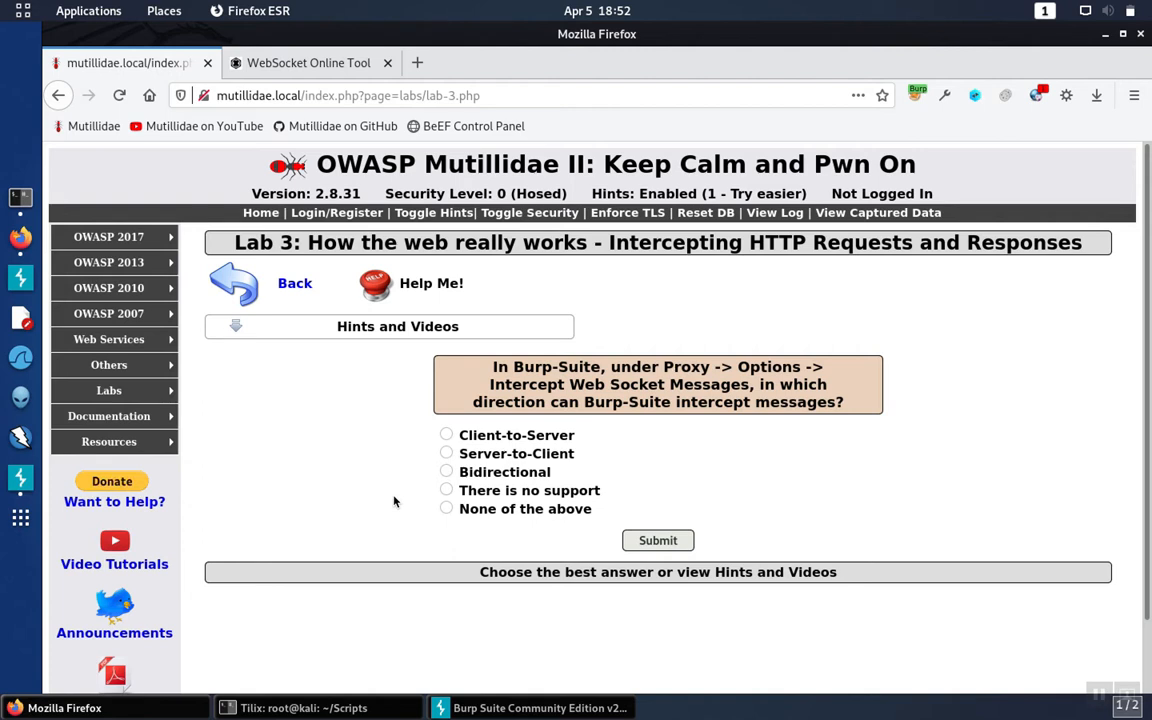
{"action": "mouse_move", "coordinate": [968, 94]}
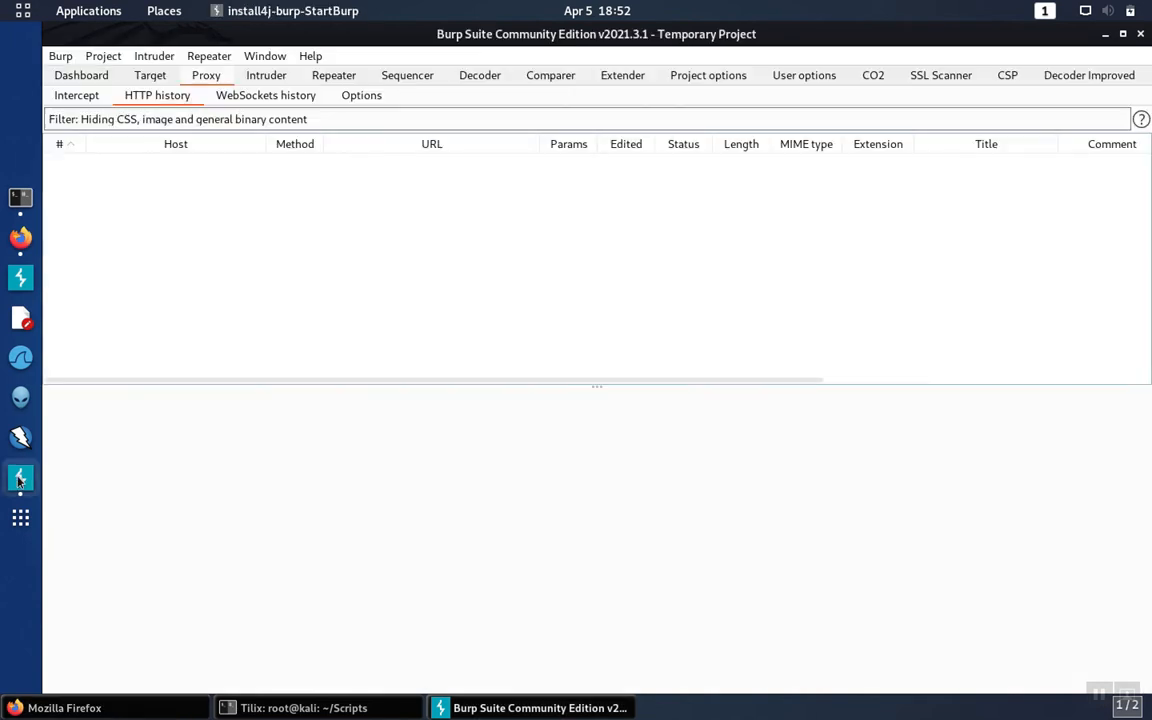
{"action": "mouse_move", "coordinate": [320, 362]}
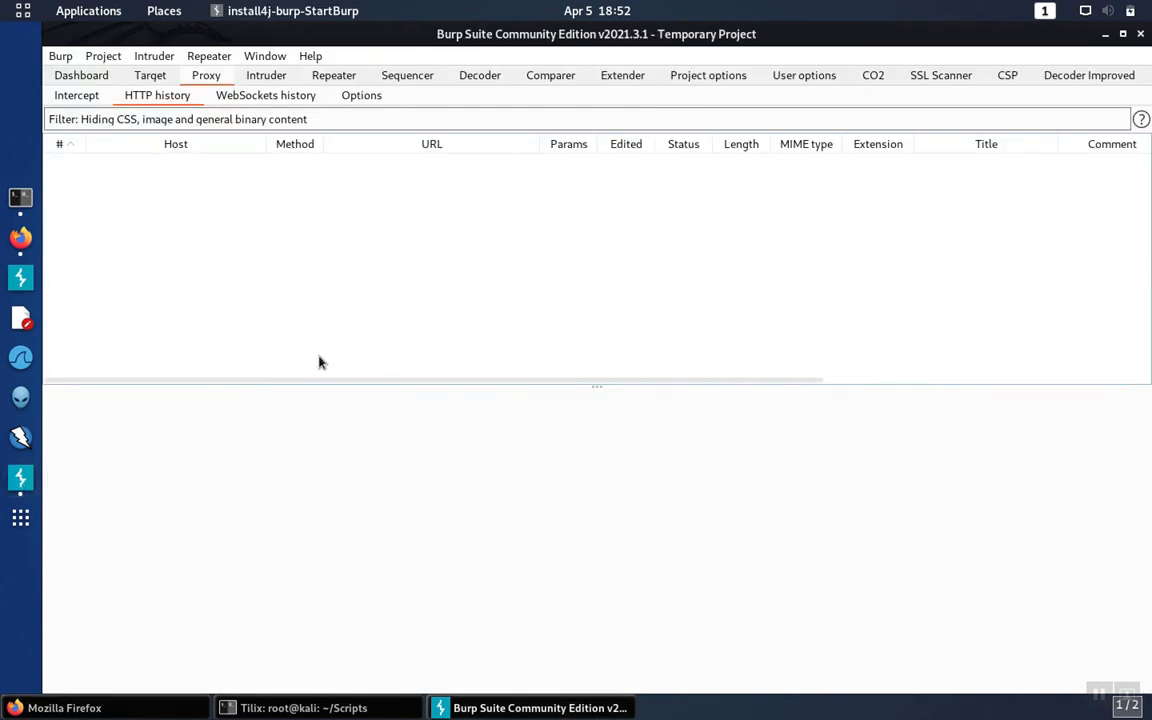
{"action": "left_click", "coordinate": [63, 707]}
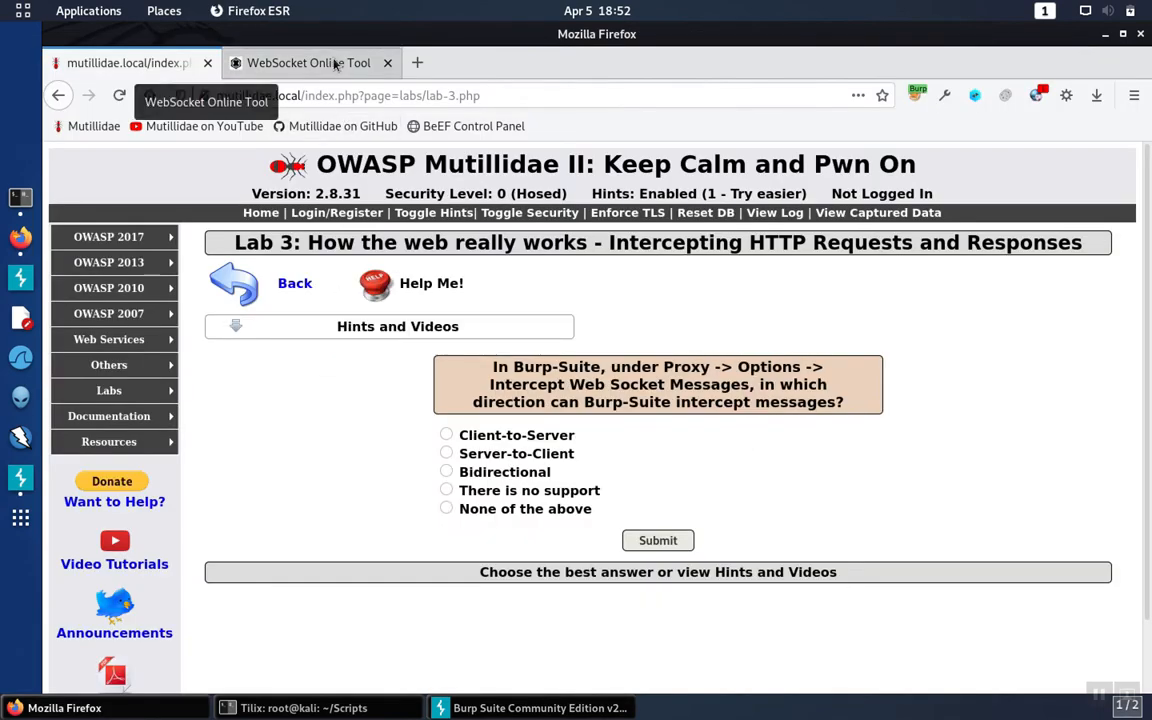
{"action": "left_click", "coordinate": [308, 62]}
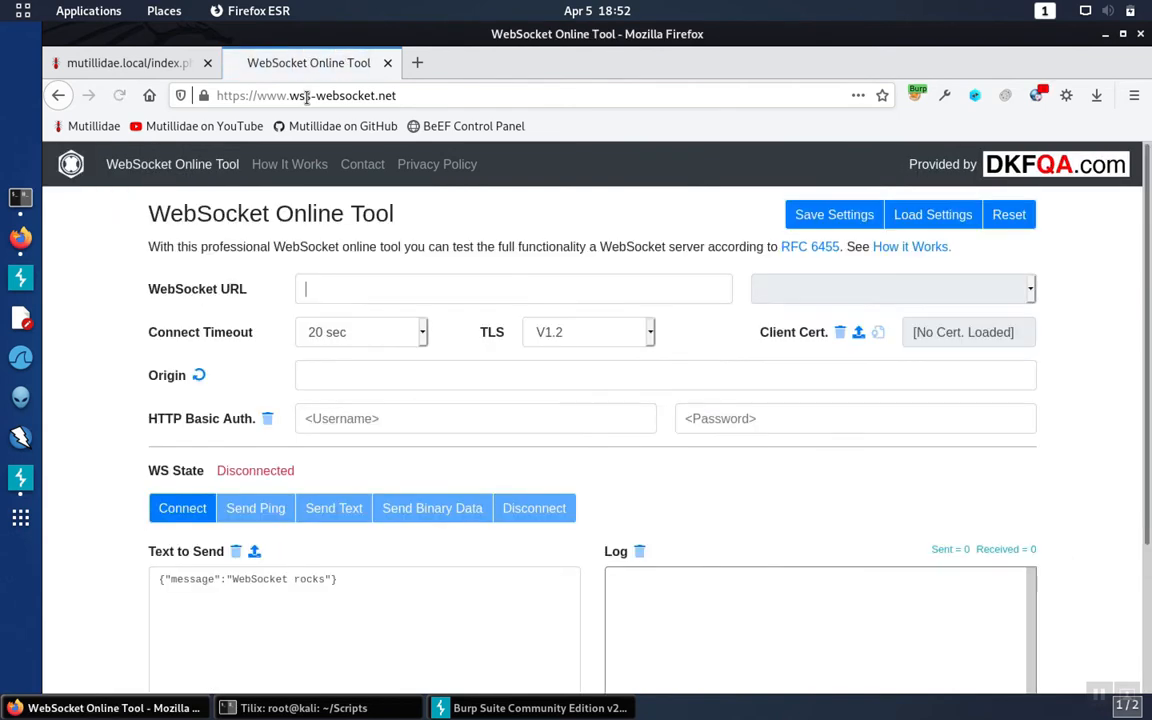
{"action": "type", "text": "wss://echo.wss-websocket.net"}
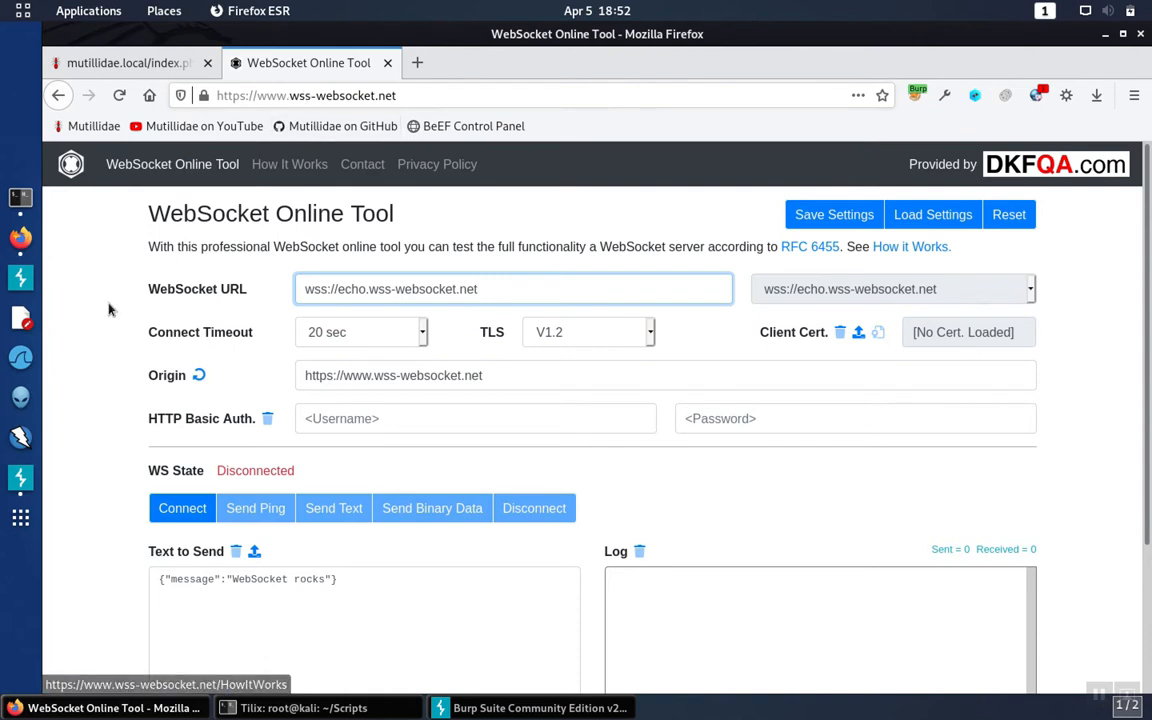
{"action": "mouse_move", "coordinate": [90, 337]}
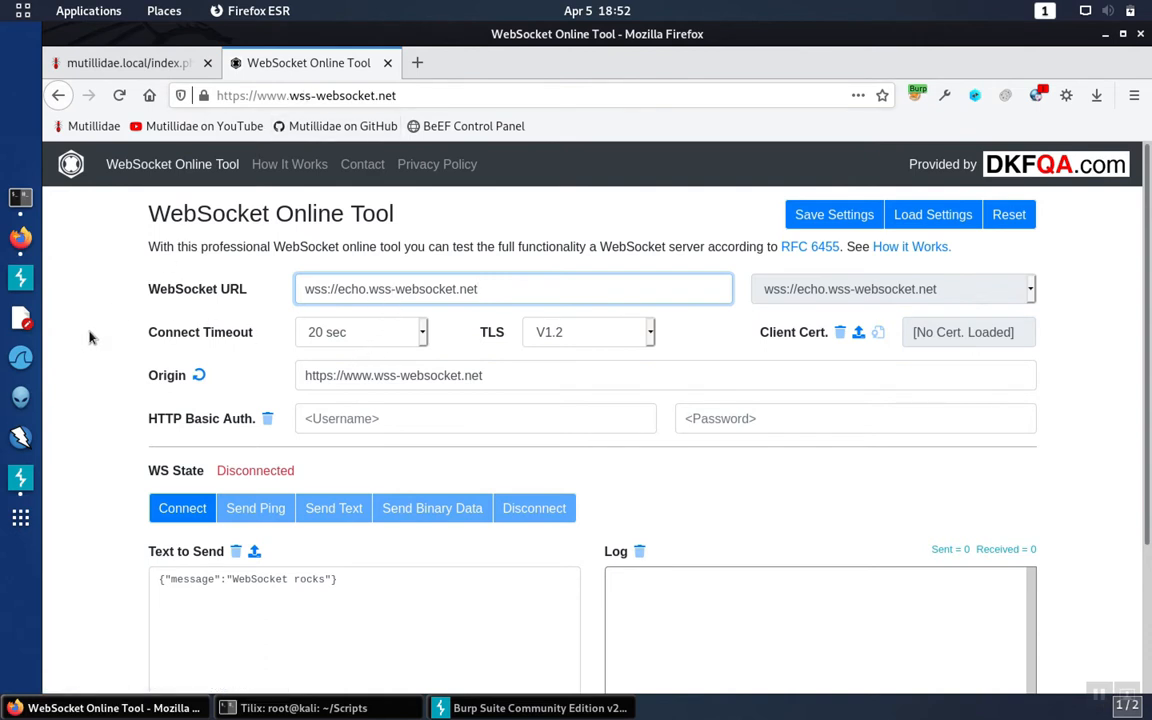
{"action": "left_click", "coordinate": [513, 289]}
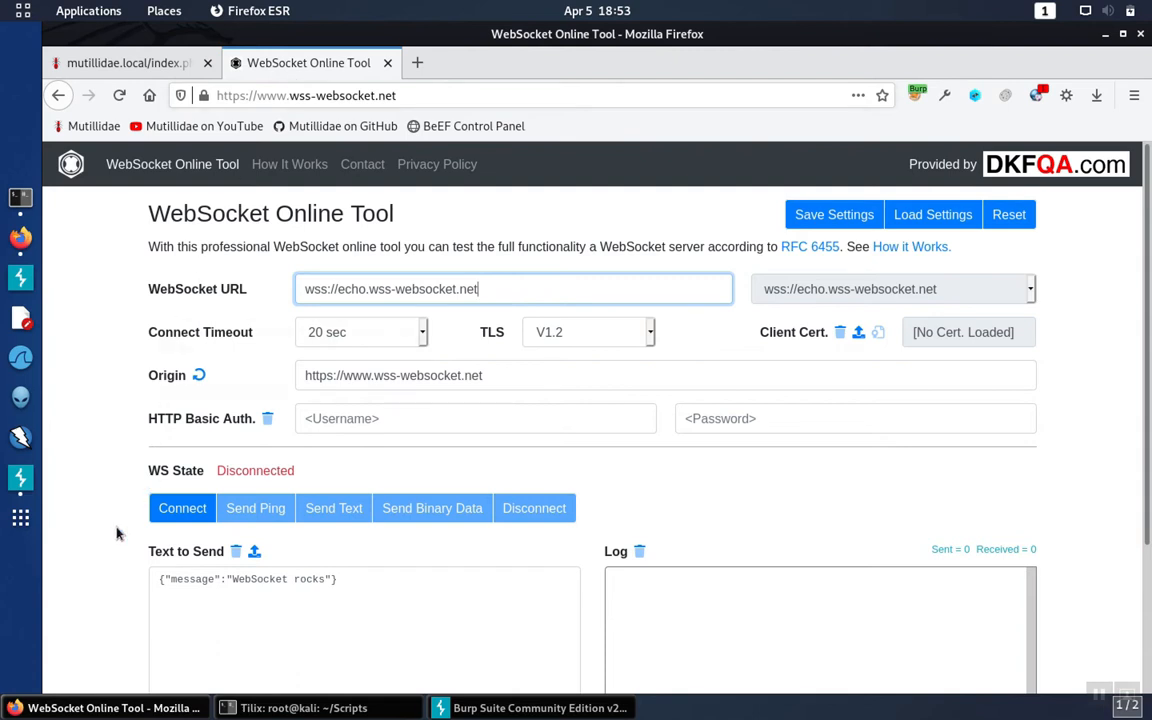
{"action": "mouse_move", "coordinate": [182, 508]}
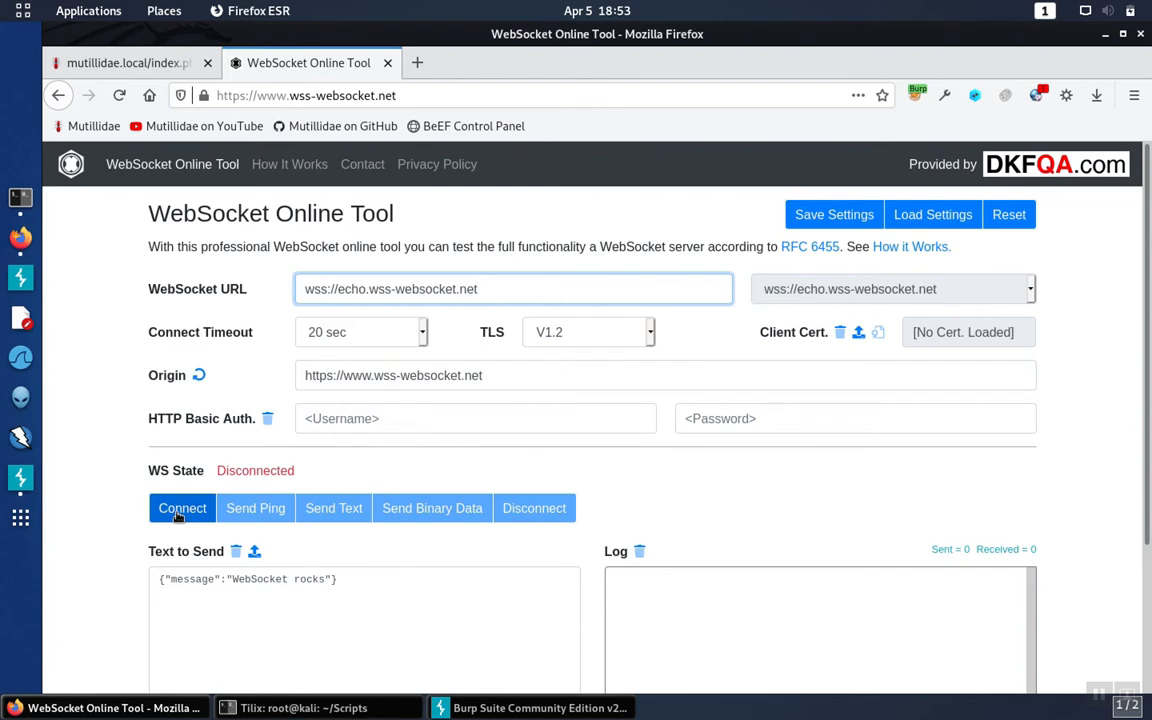
- Connect to the echo server, send a ping and the 'WebSocket rocks' text, then disconnect
{"action": "left_click", "coordinate": [182, 508]}
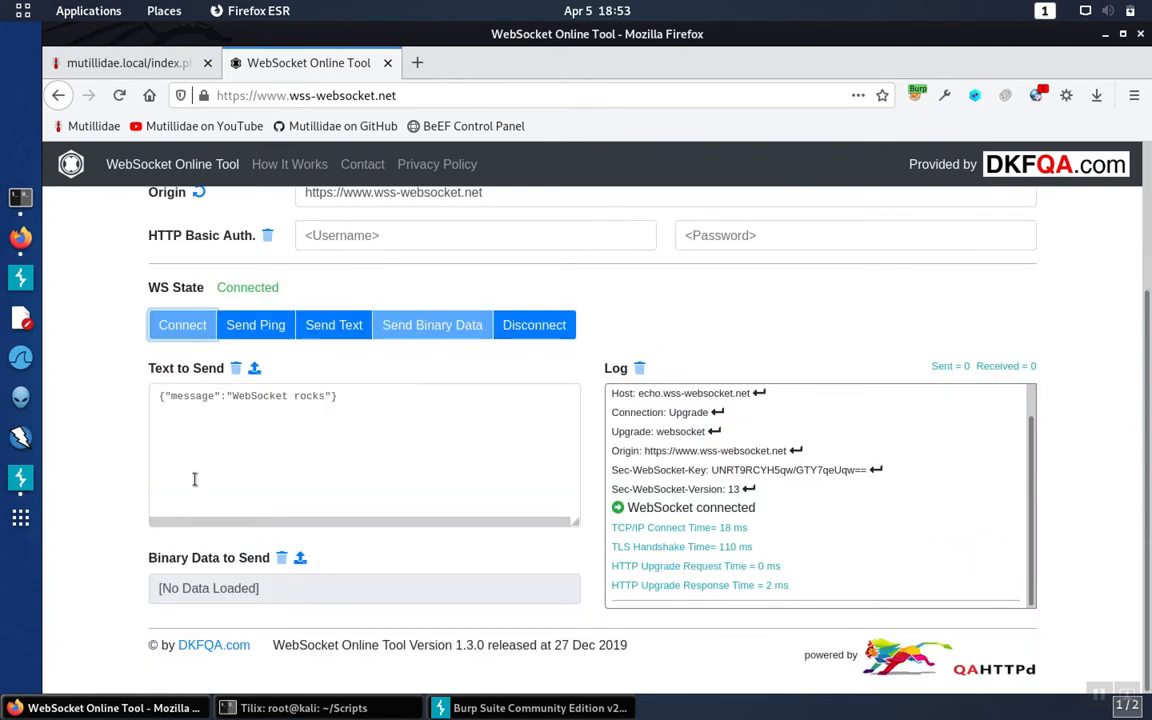
{"action": "left_click", "coordinate": [255, 324]}
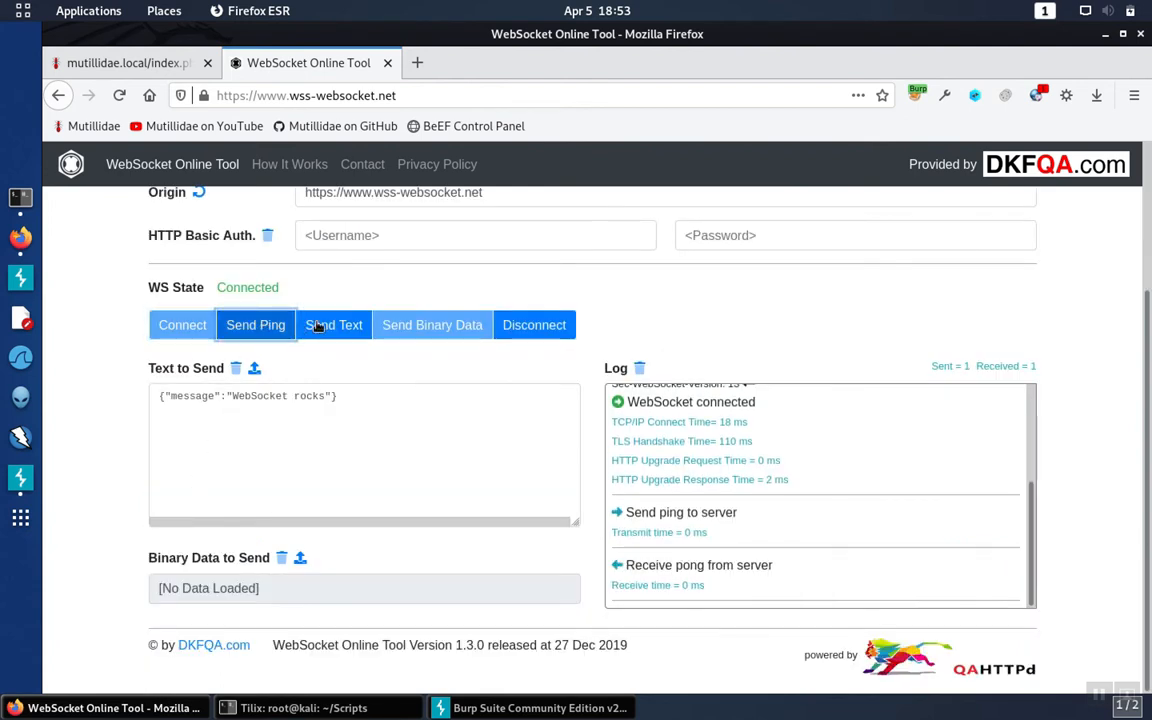
{"action": "left_click", "coordinate": [333, 324]}
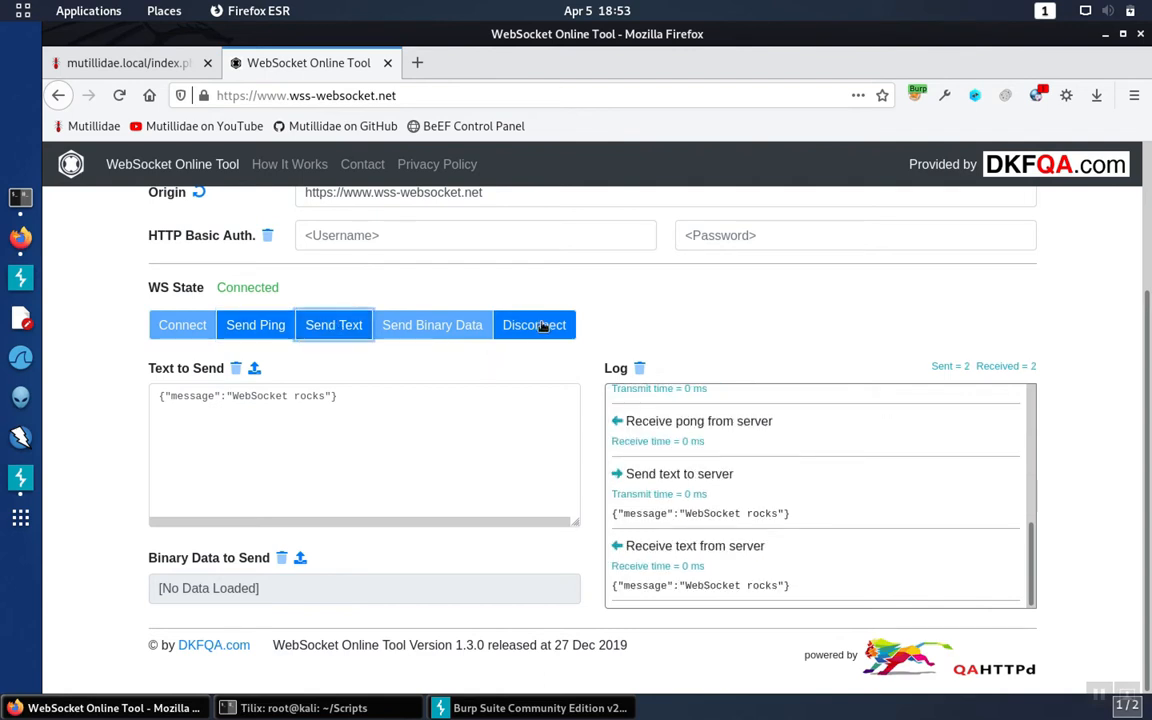
{"action": "left_click", "coordinate": [533, 324]}
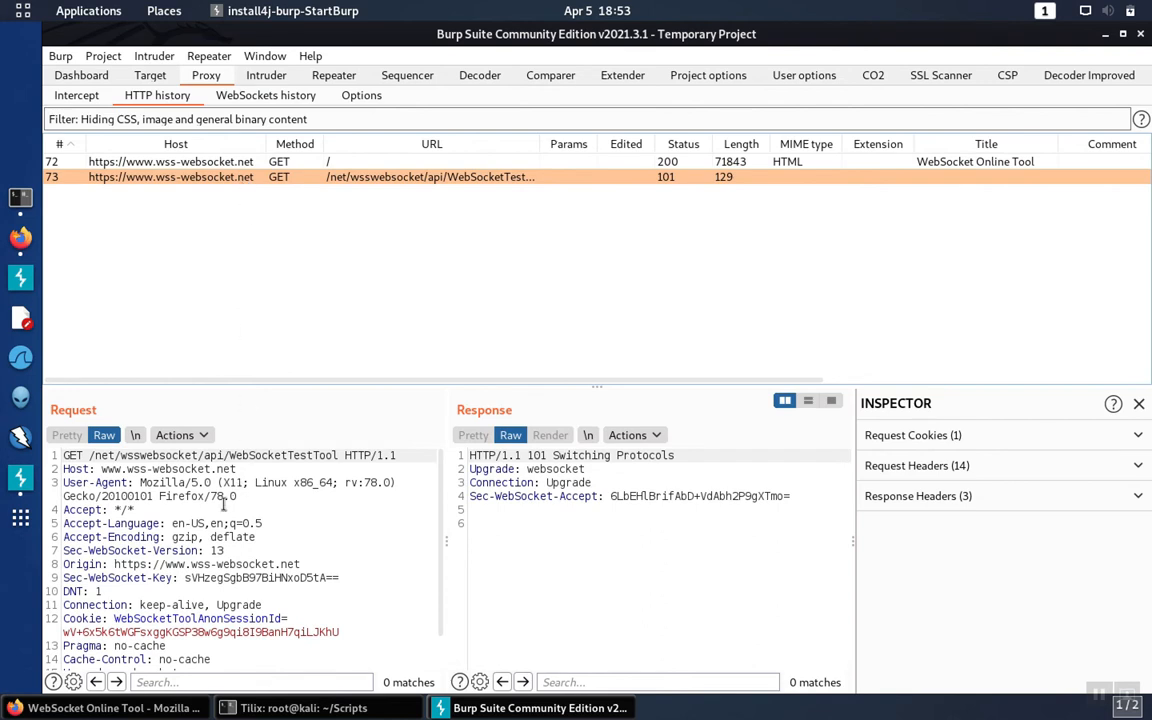
- Inspect request 73's Upgrade: websocket headers, then view the WebSockets history list
{"action": "scroll", "scroll_direction": "down", "scroll_amount": 3}
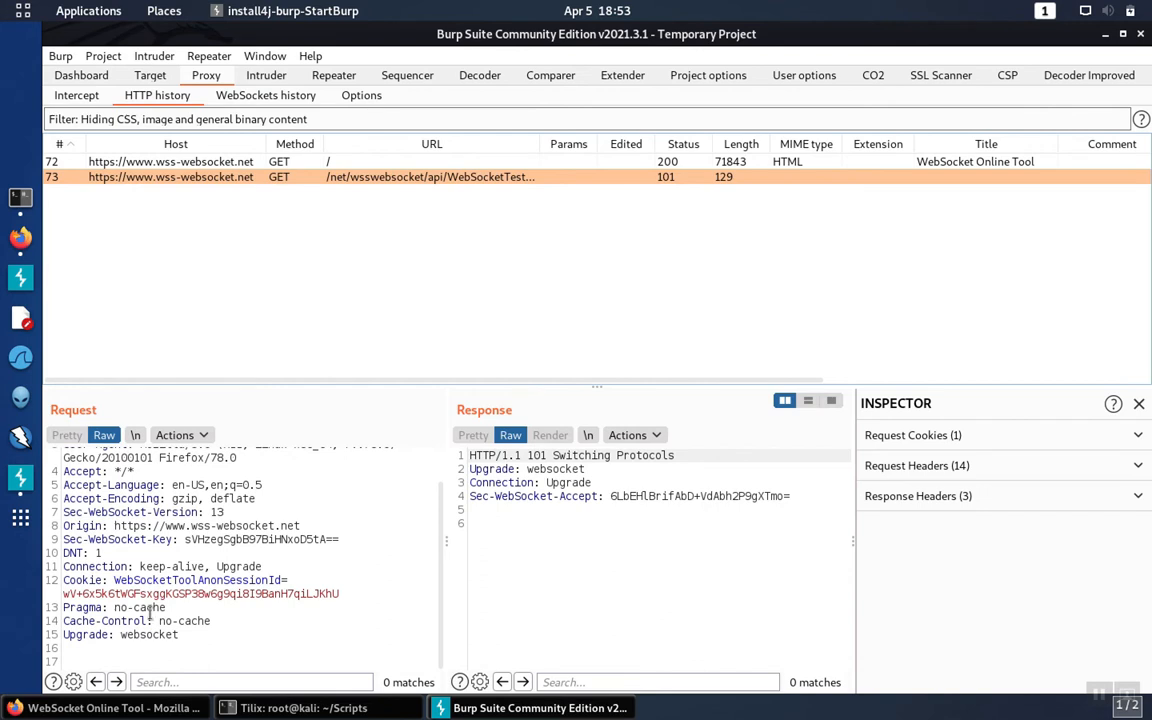
{"action": "double_click", "coordinate": [149, 634]}
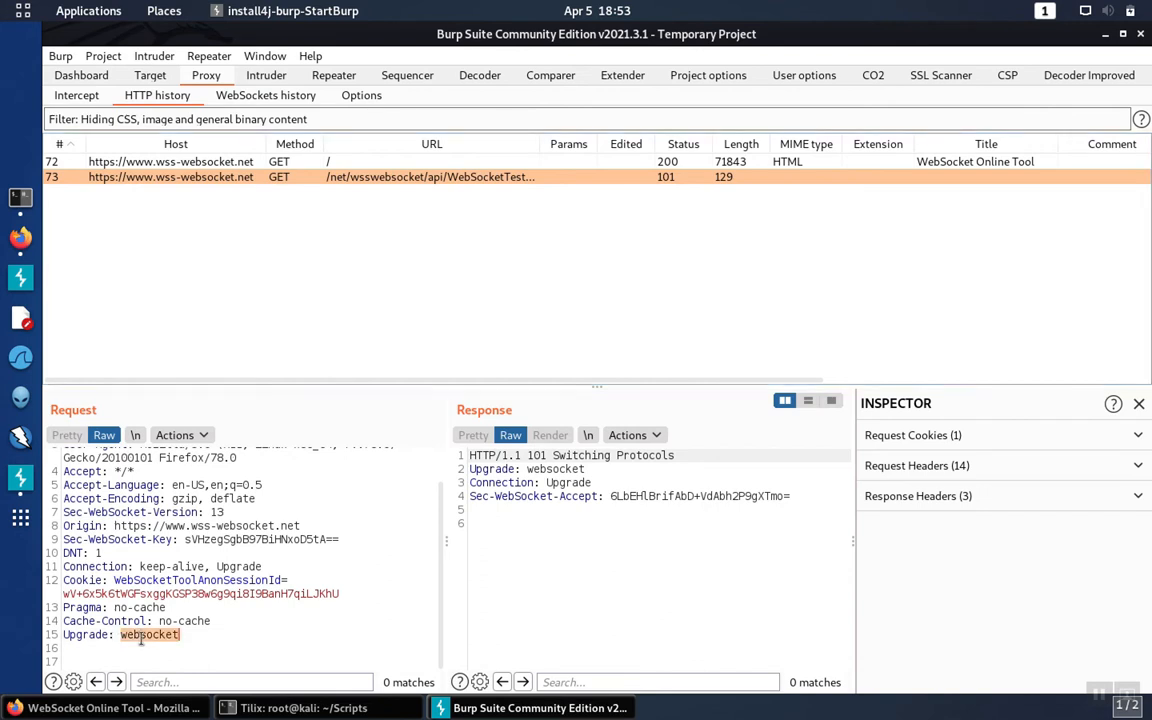
{"action": "mouse_move", "coordinate": [554, 471]}
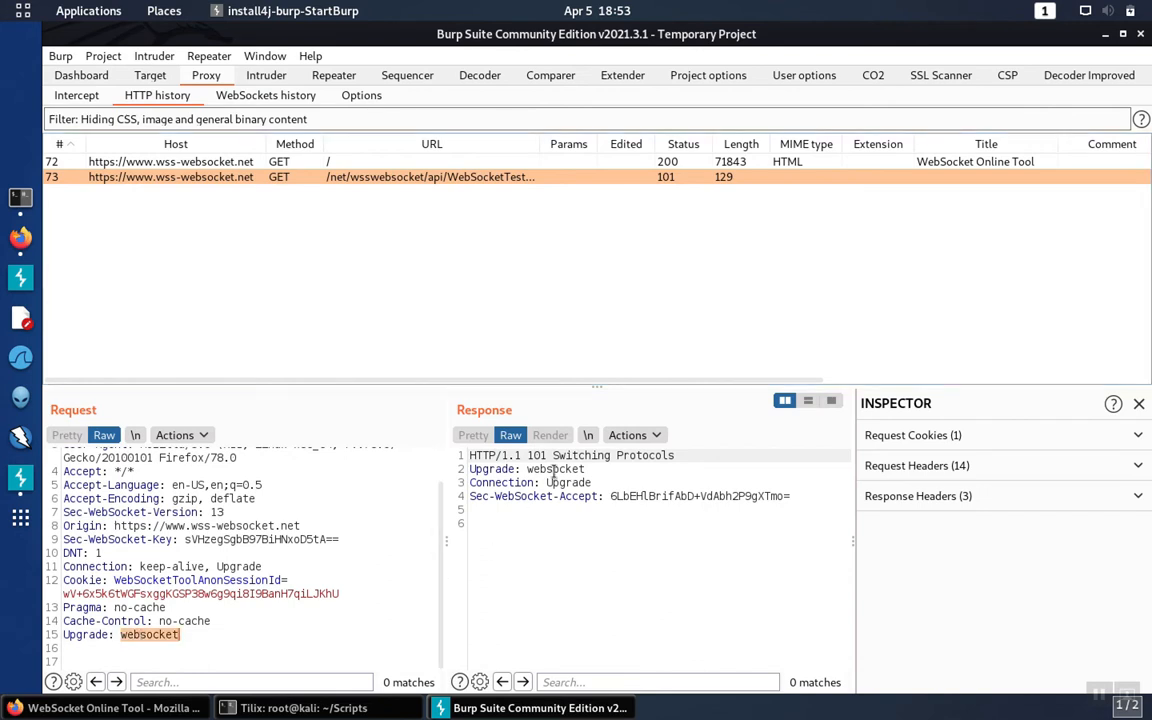
{"action": "double_click", "coordinate": [556, 469]}
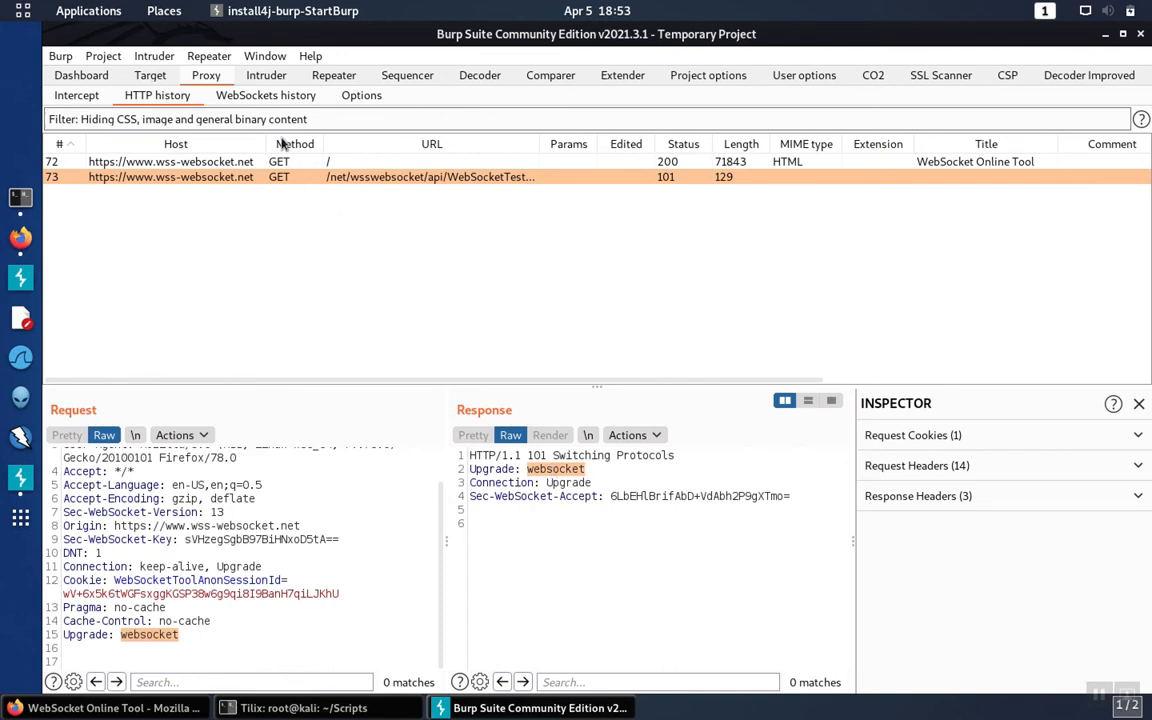
{"action": "mouse_move", "coordinate": [239, 116]}
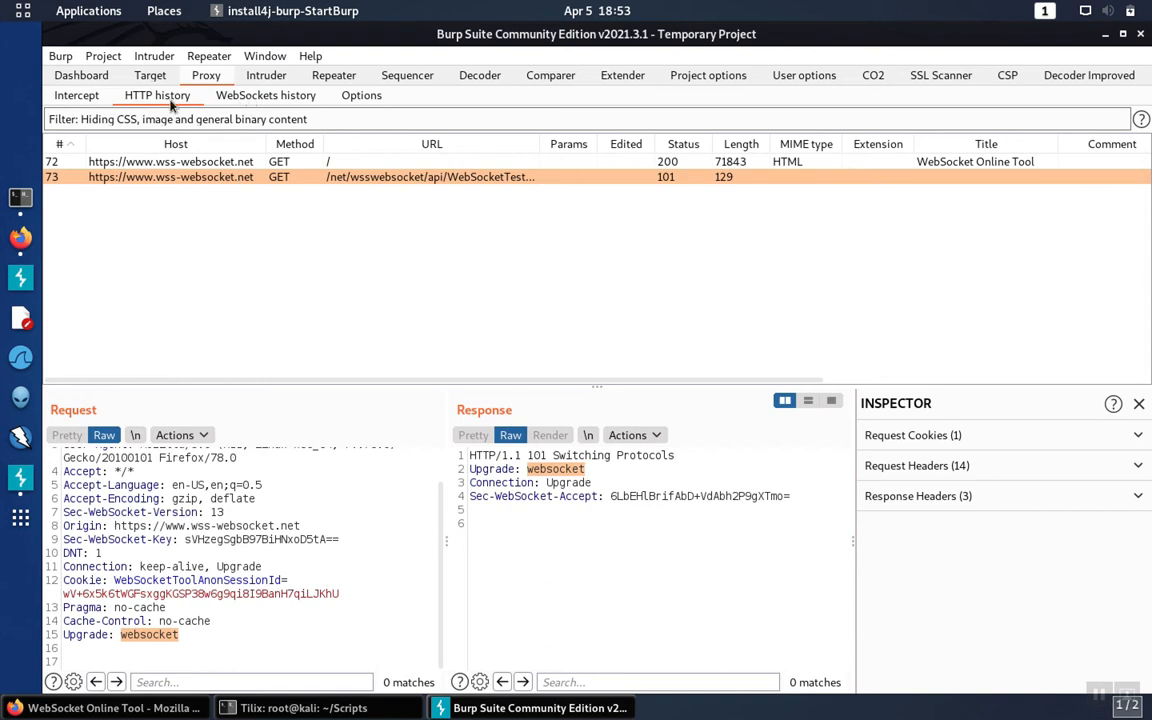
{"action": "left_click", "coordinate": [265, 95]}
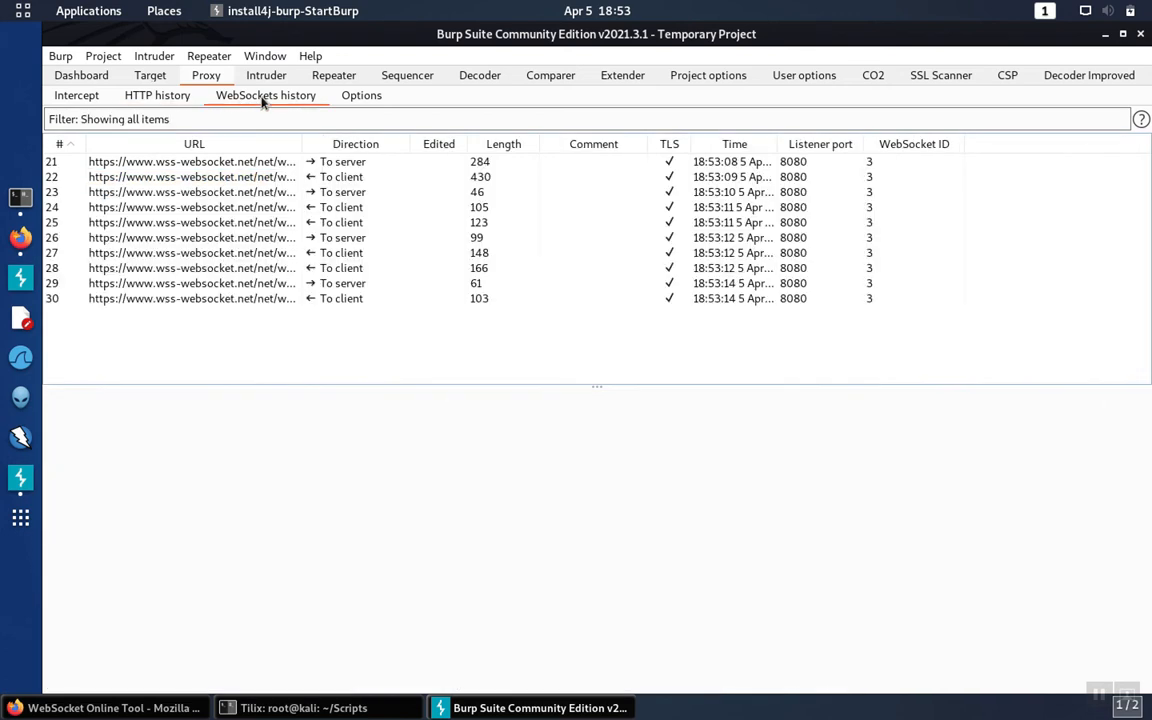
{"action": "mouse_move", "coordinate": [225, 165]}
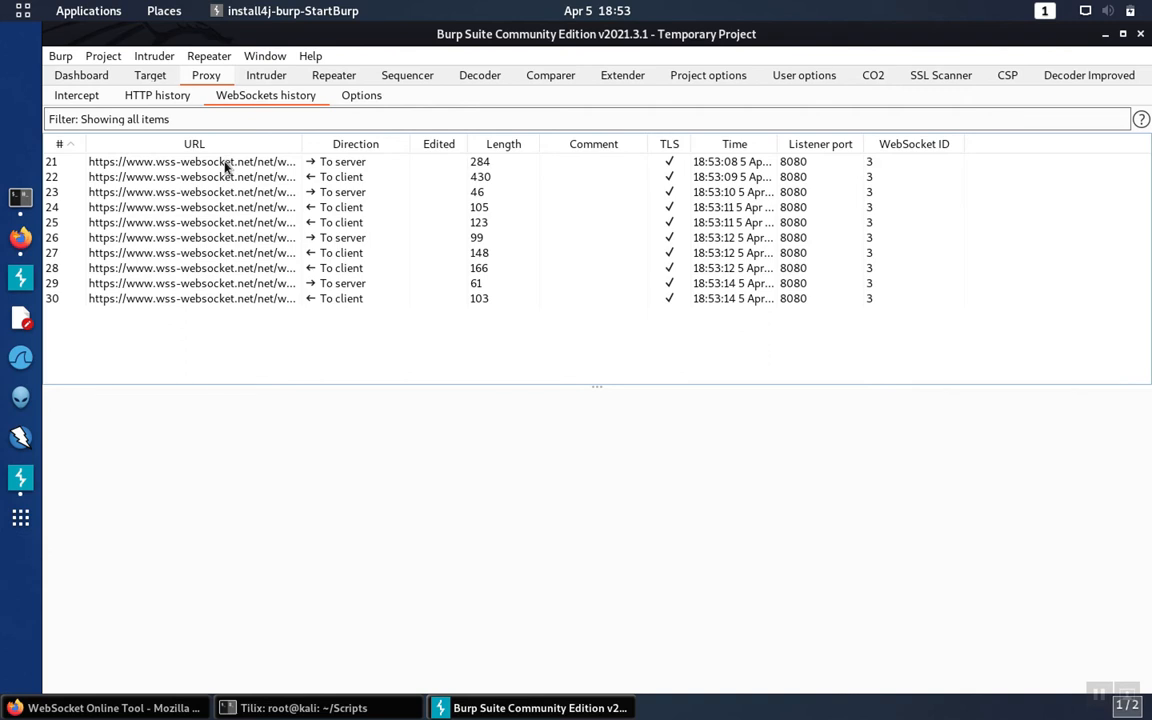
{"action": "mouse_move", "coordinate": [229, 270]}
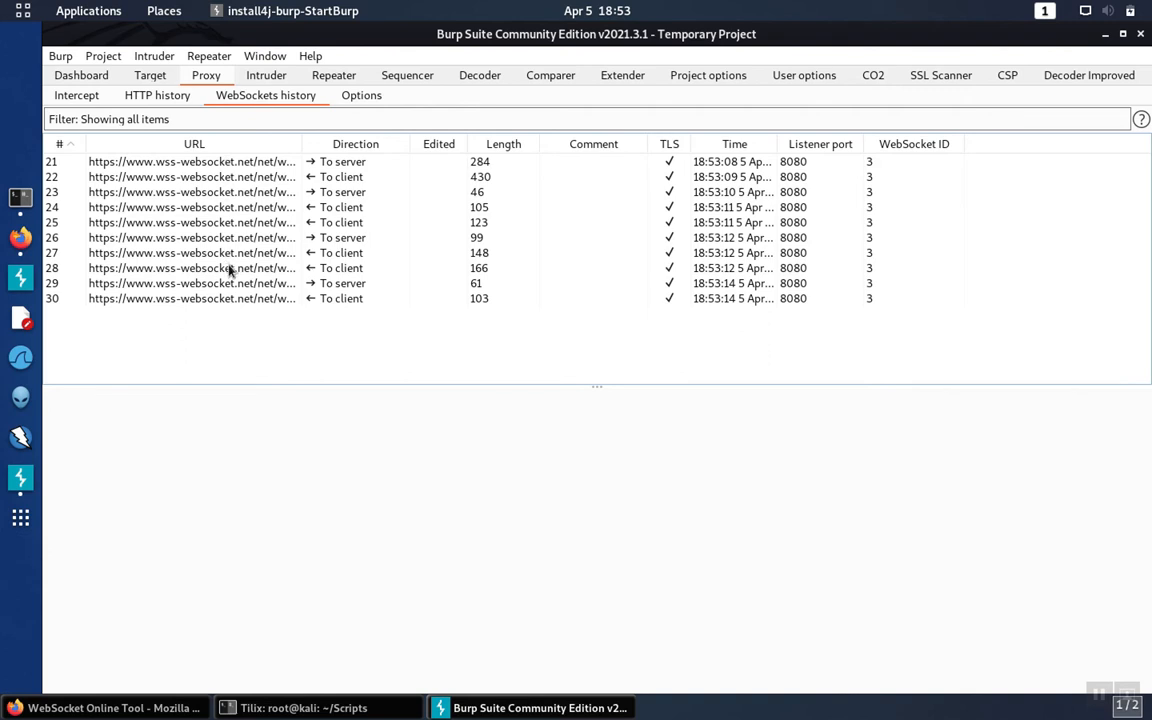
{"action": "mouse_move", "coordinate": [345, 165]}
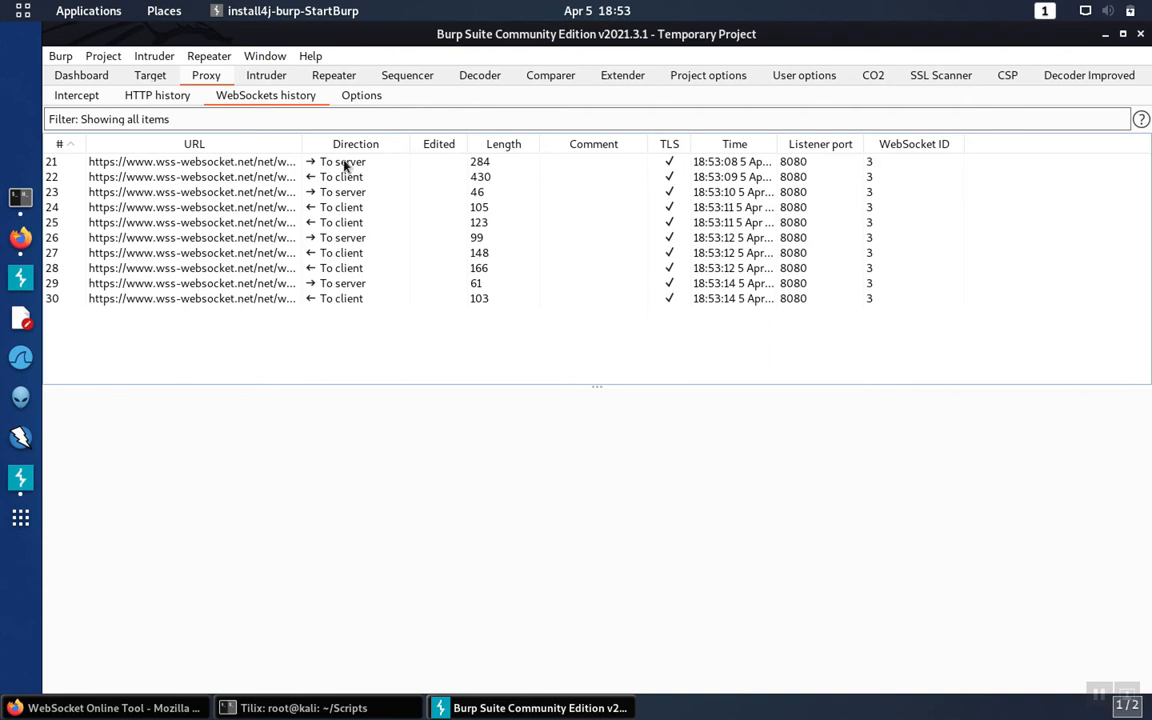
{"action": "mouse_move", "coordinate": [358, 283]}
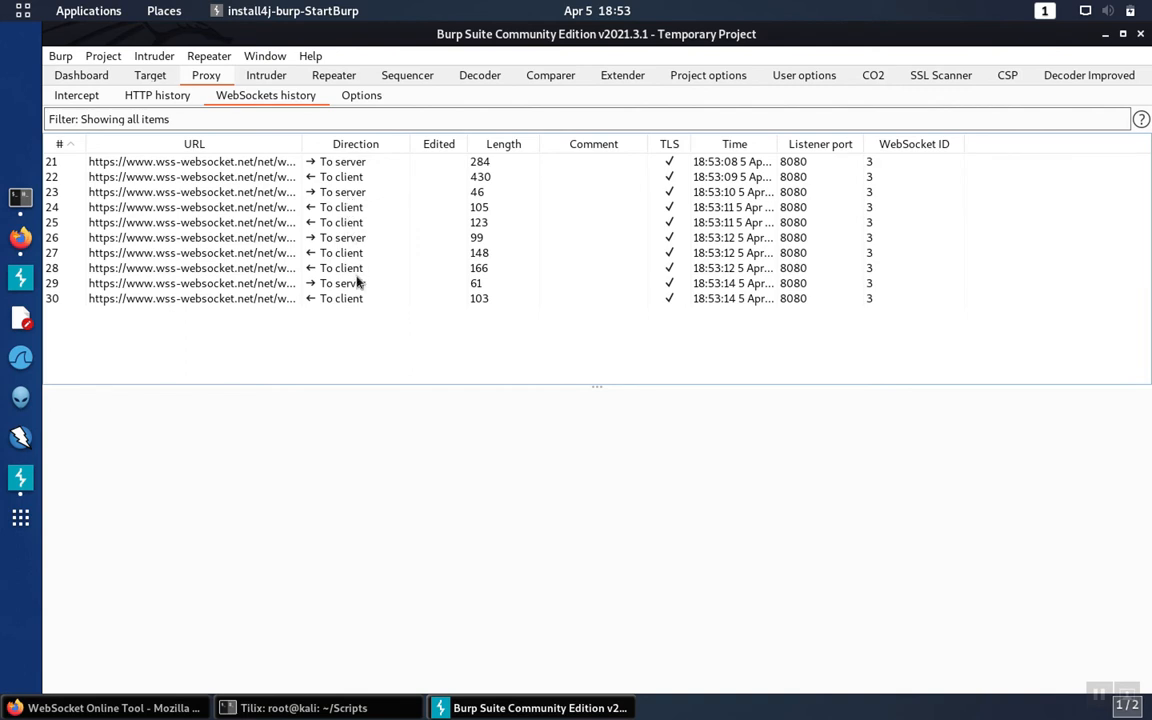
{"action": "mouse_move", "coordinate": [367, 197]}
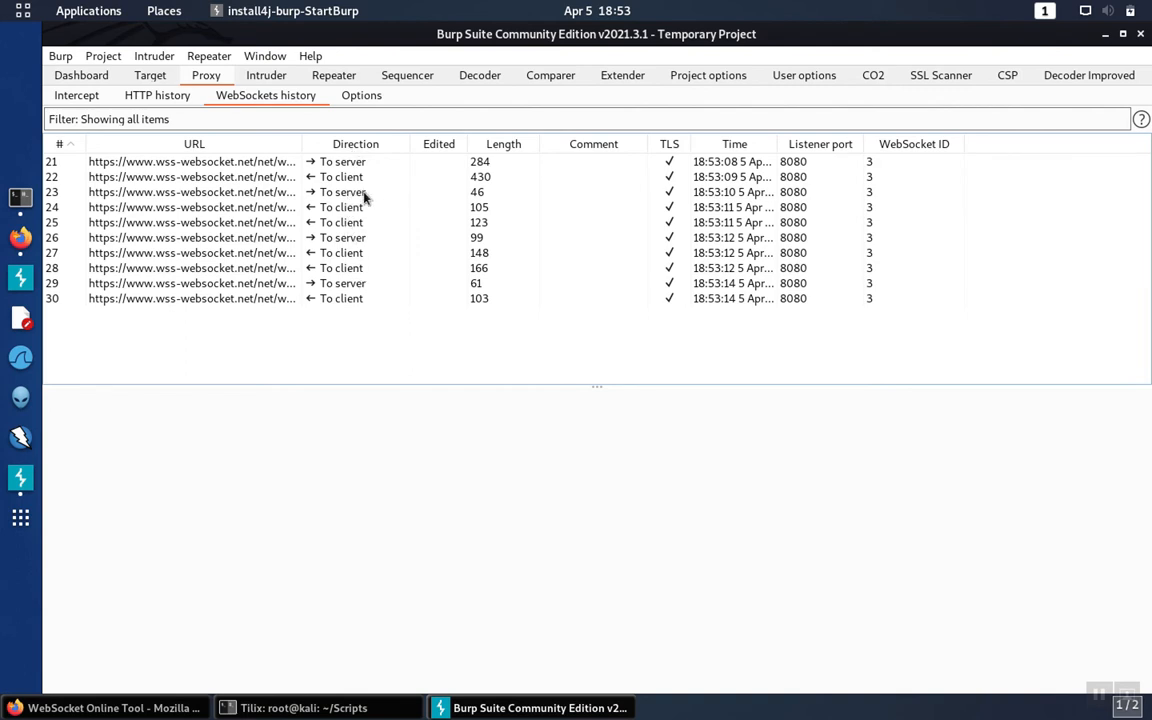
{"action": "mouse_move", "coordinate": [253, 222]}
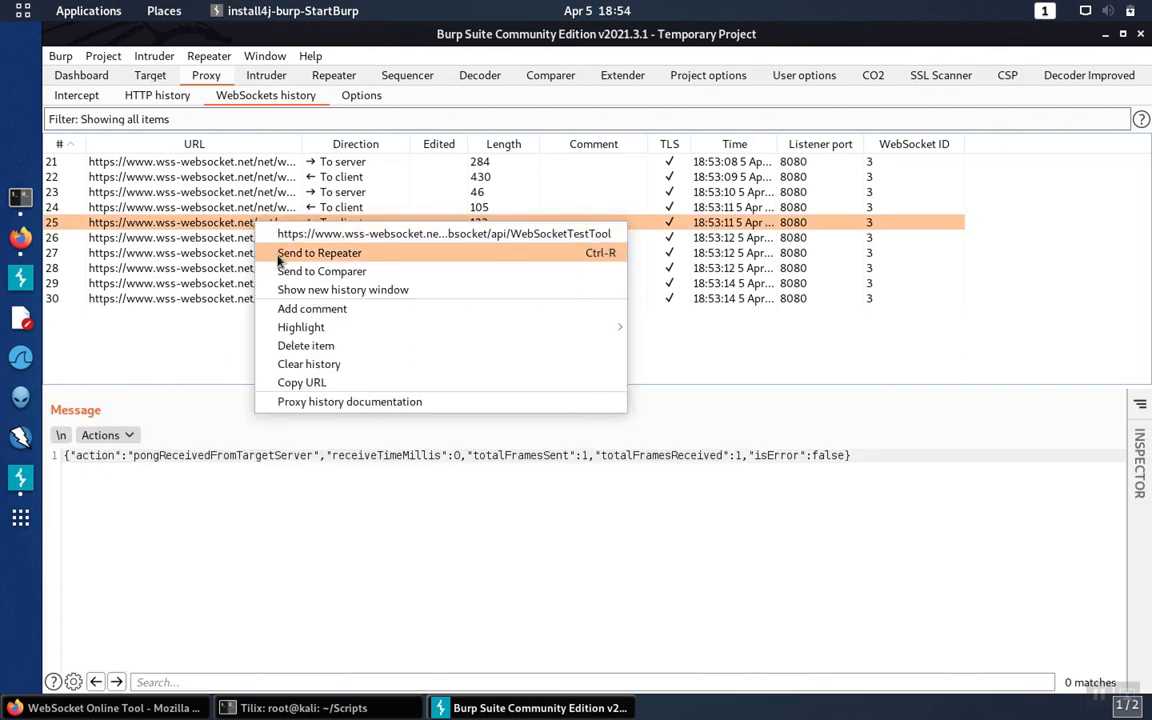
{"action": "mouse_move", "coordinate": [225, 305]}
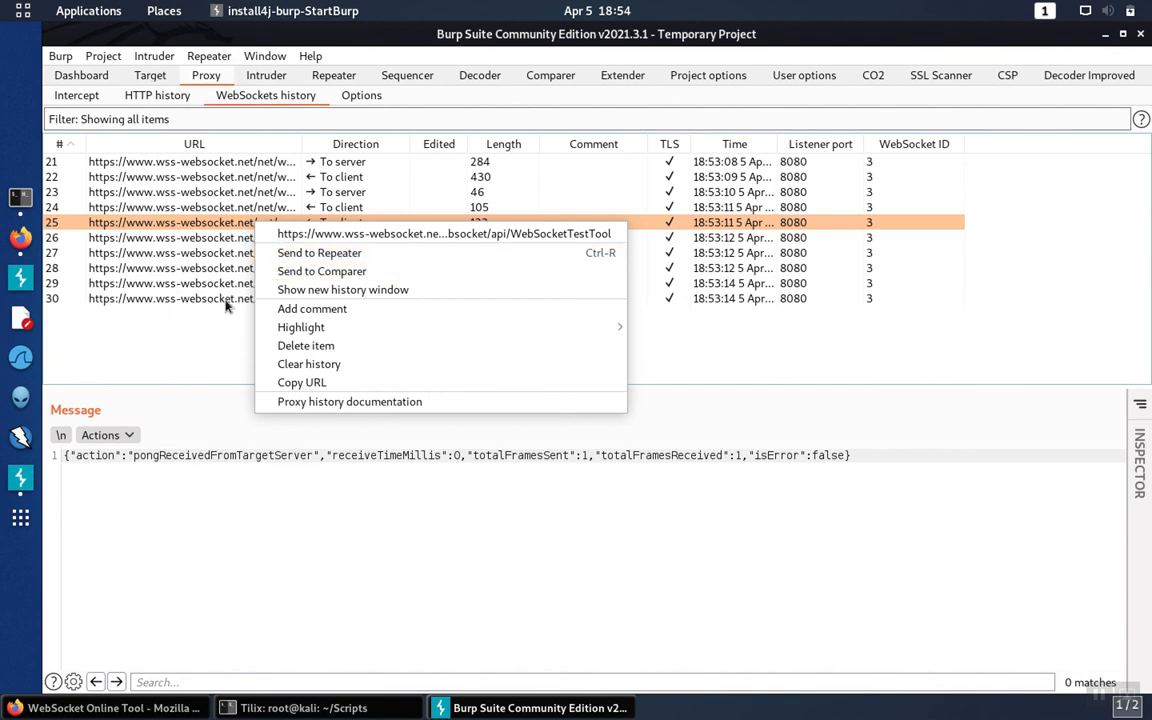
- Dismiss message 25's options menu to read its pongReceivedFromTargetServer payload
{"action": "left_click", "coordinate": [213, 330]}
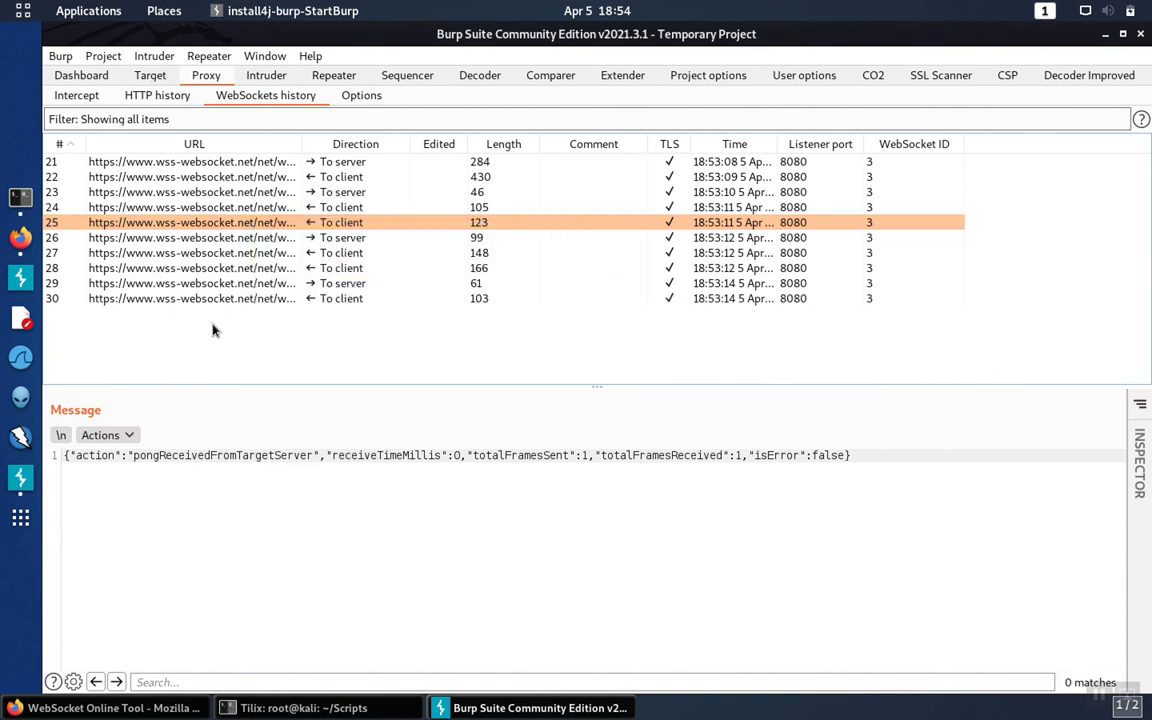
{"action": "mouse_move", "coordinate": [350, 184]}
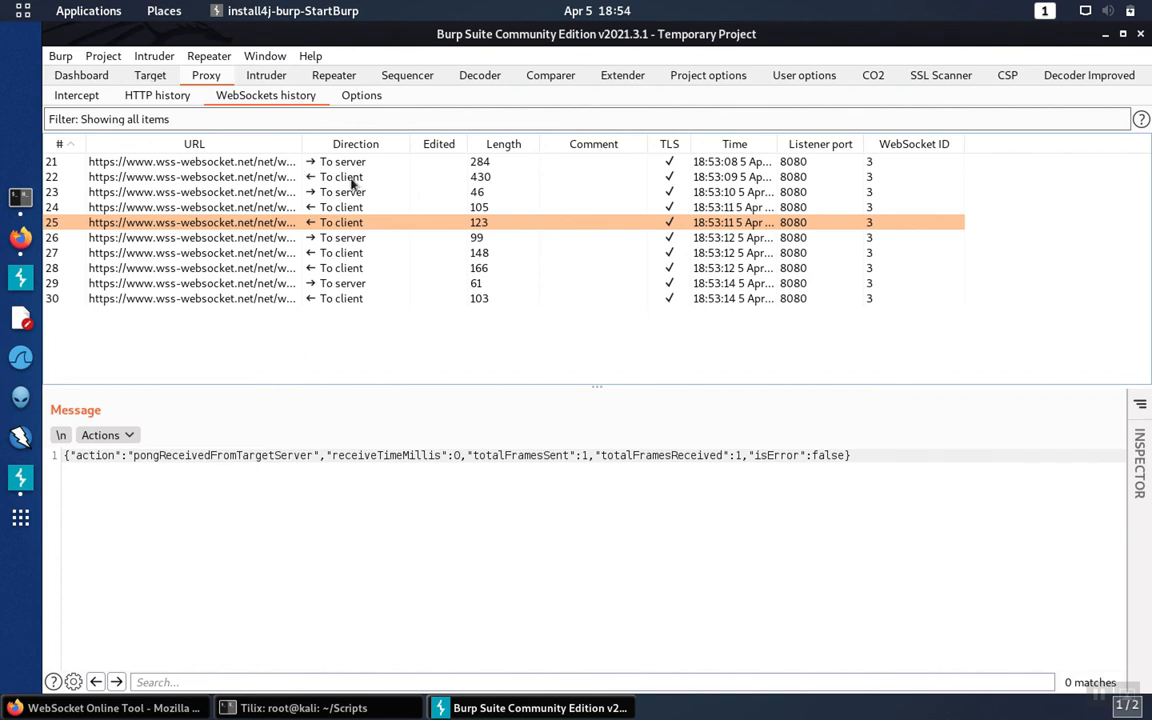
{"action": "mouse_move", "coordinate": [175, 263]}
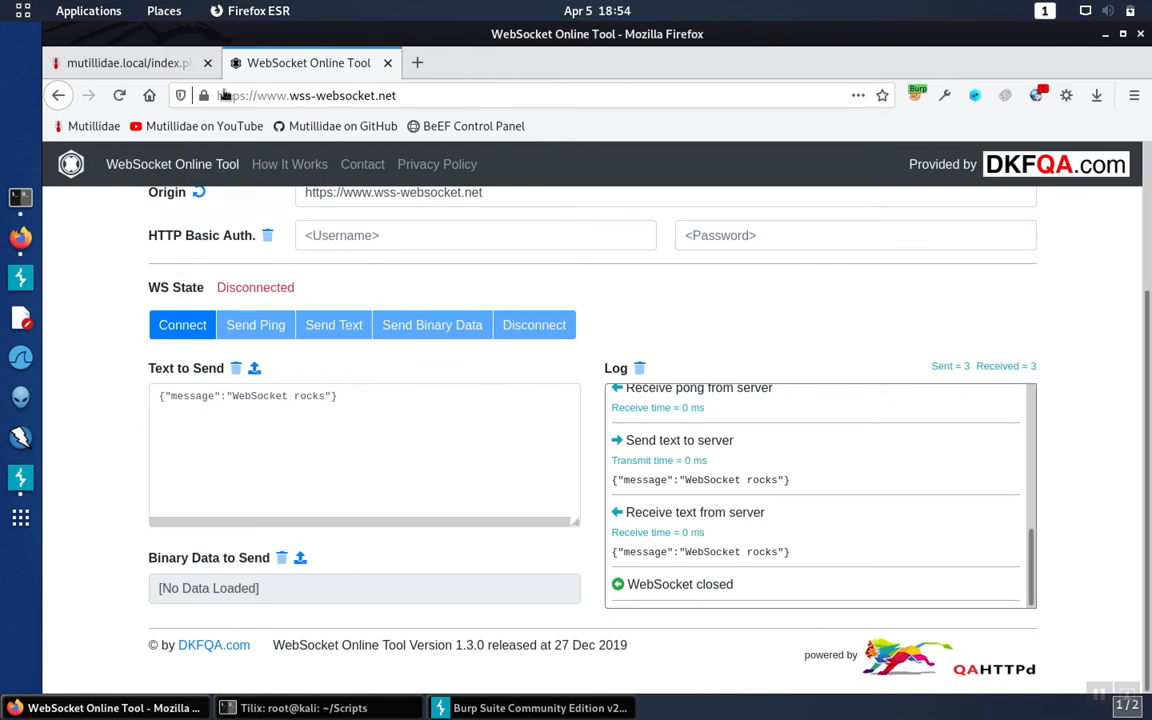
- Select Bidirectional as the answer on the Mutillidae Lab 3 quiz
{"action": "left_click", "coordinate": [125, 62]}
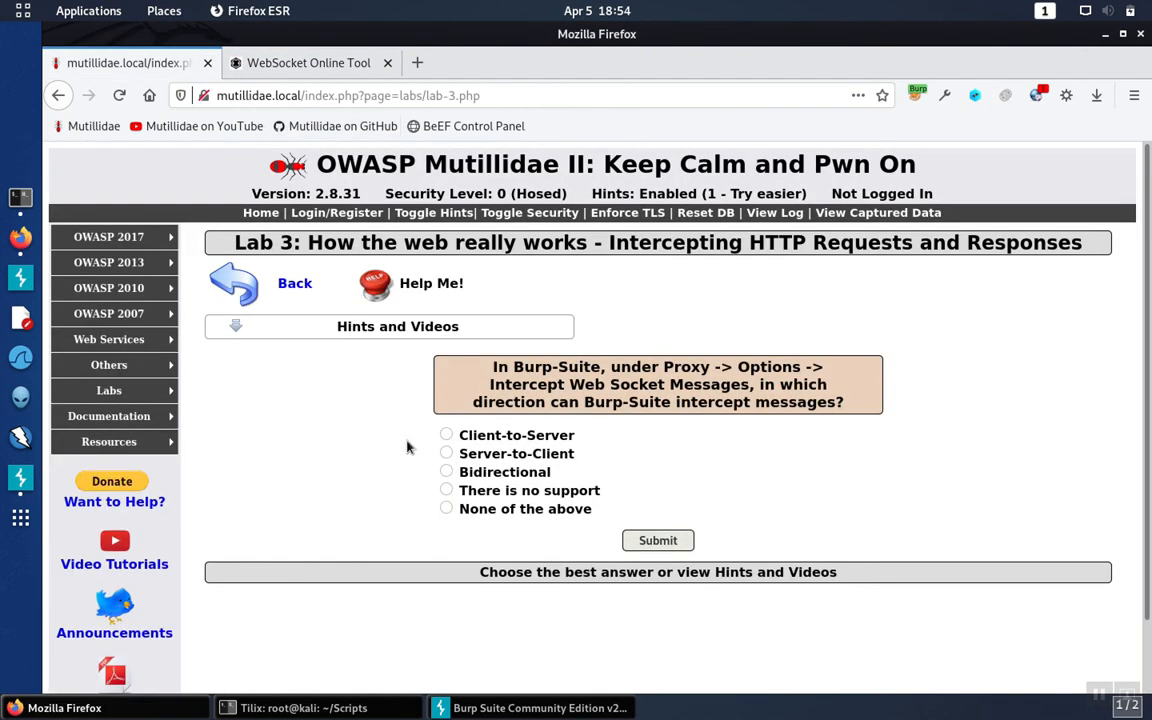
{"action": "left_click", "coordinate": [446, 471]}
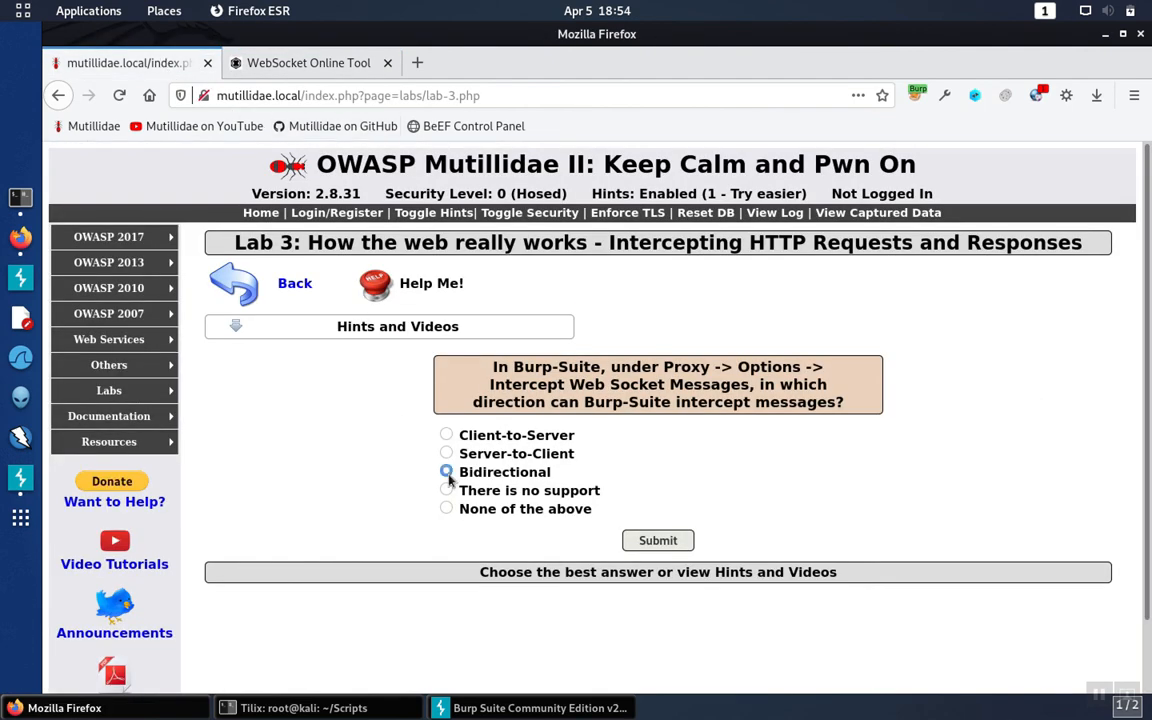
{"action": "left_click", "coordinate": [446, 471]}
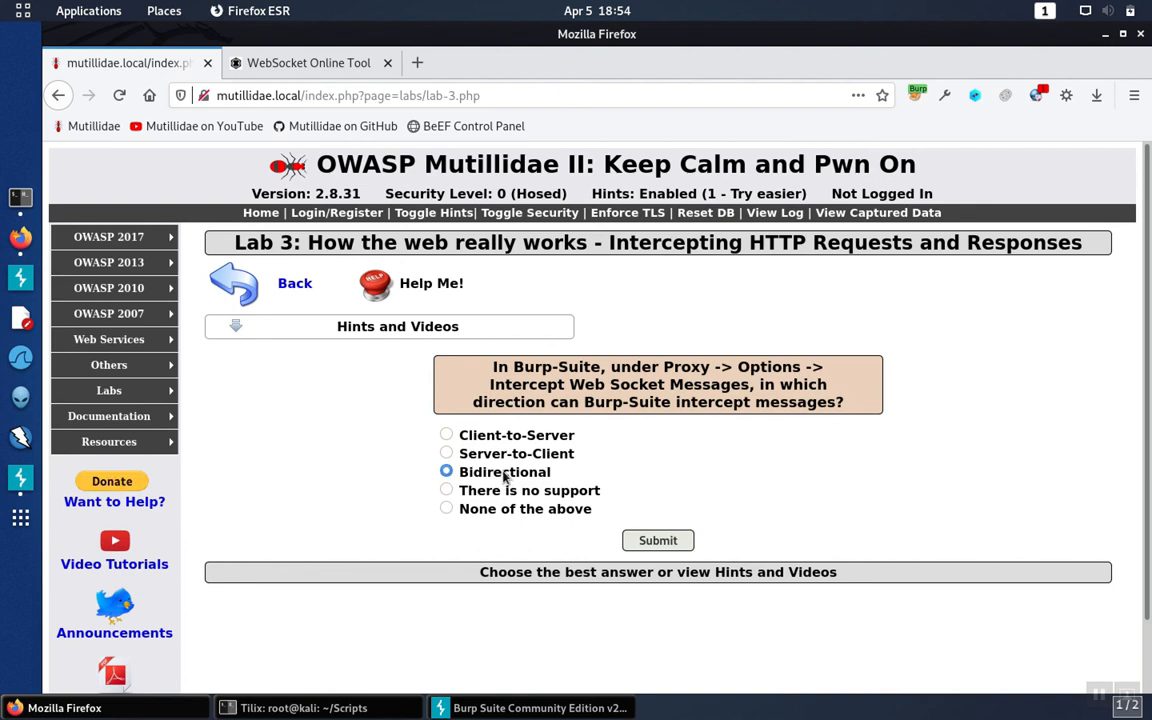